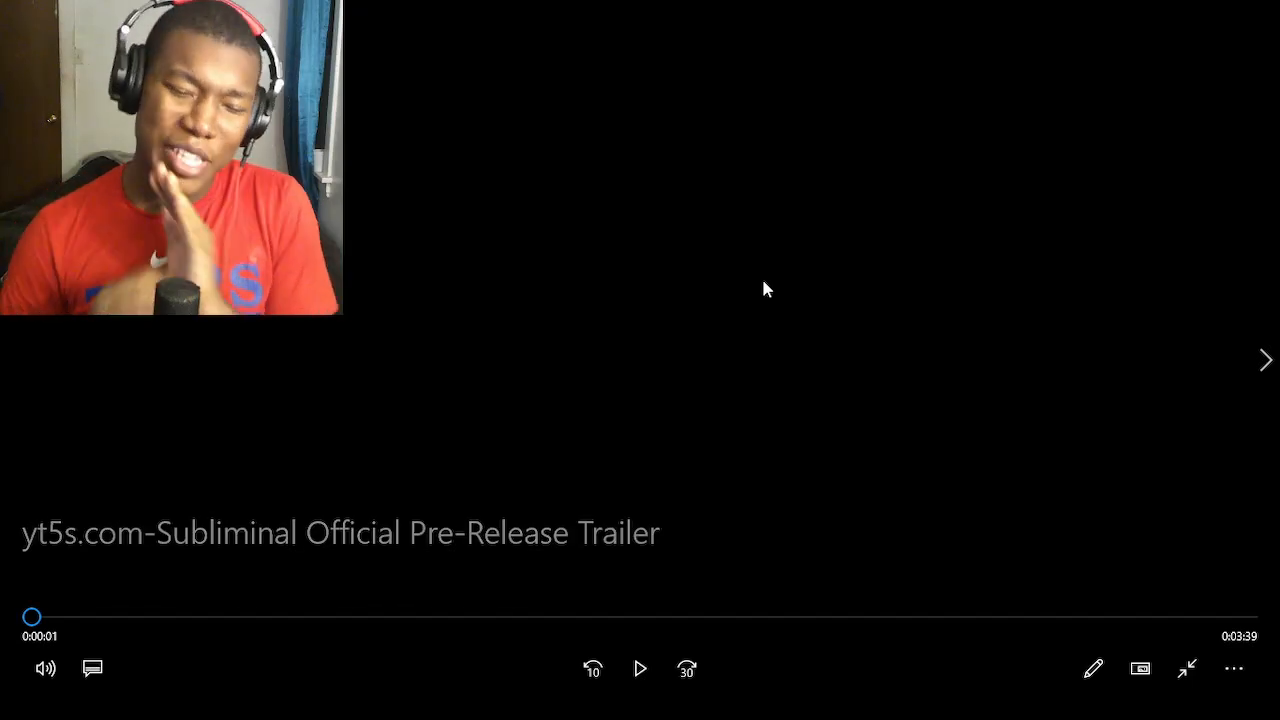
Play the trailer through, then seek back toward the middle of the video
click(640, 668)
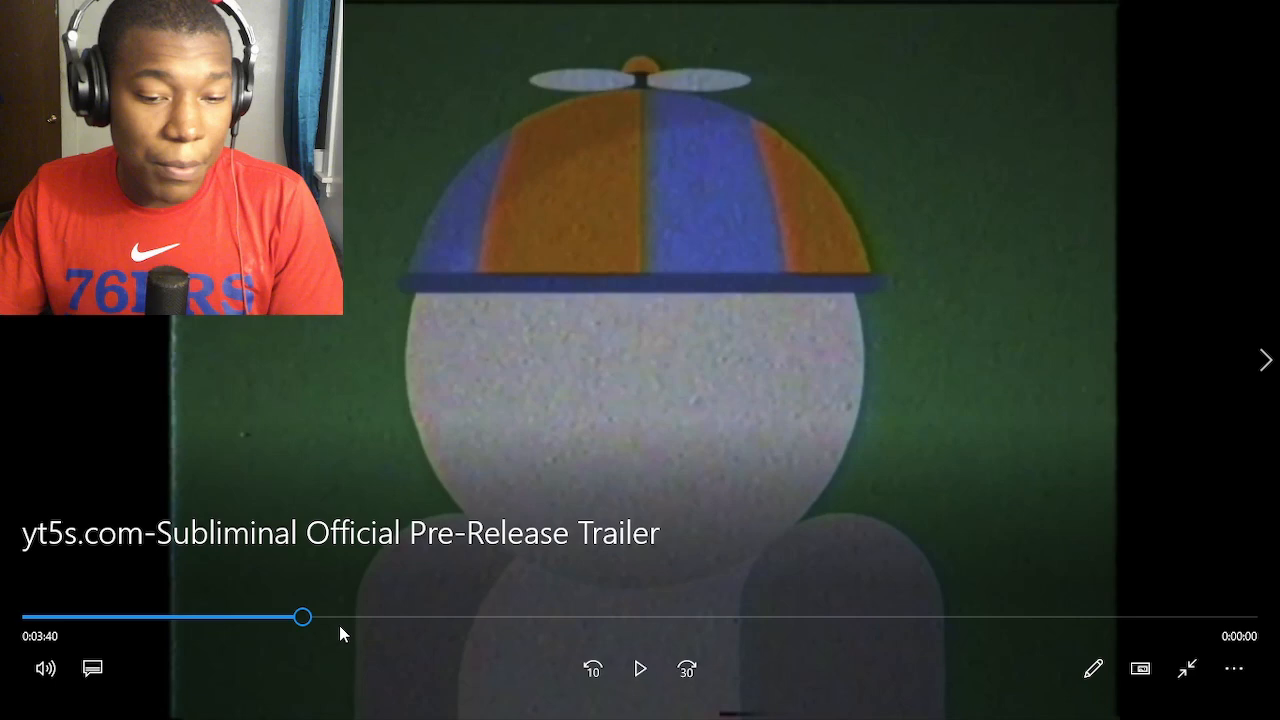
drag(304, 616, 380, 616)
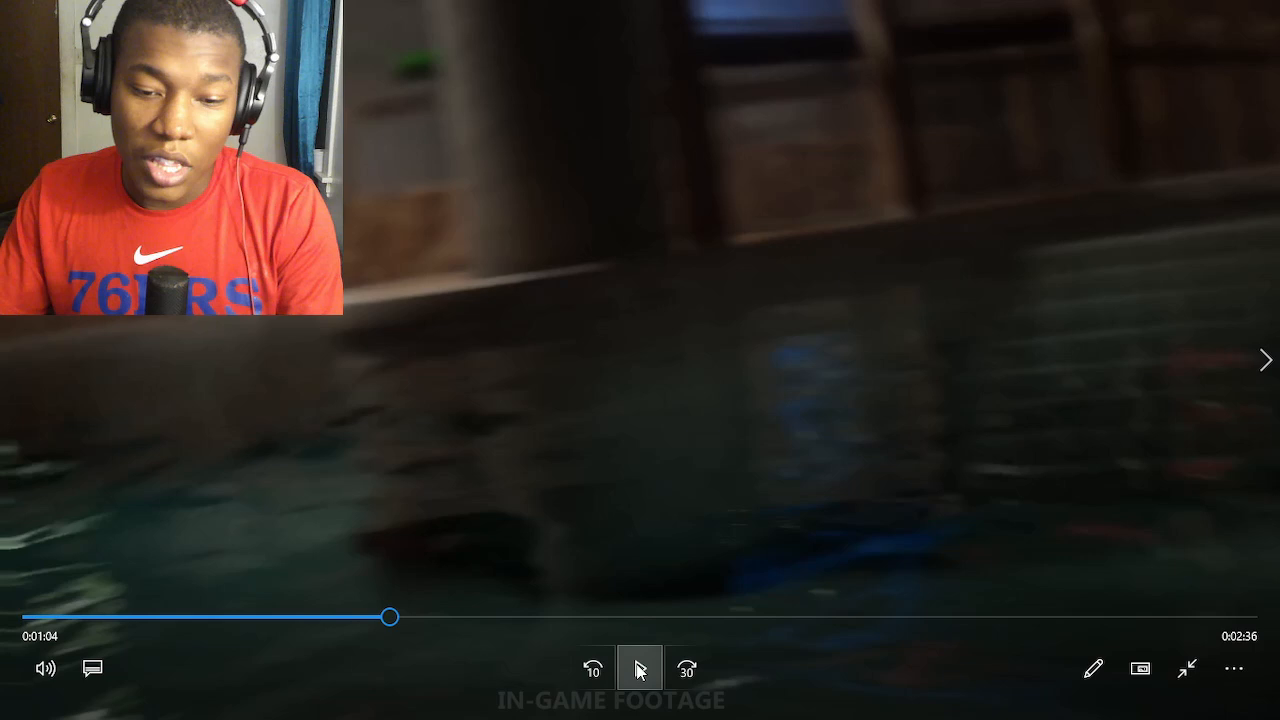
Resume playback and scrub forward and back, landing on the dark corridor scene before the midpoint
click(644, 668)
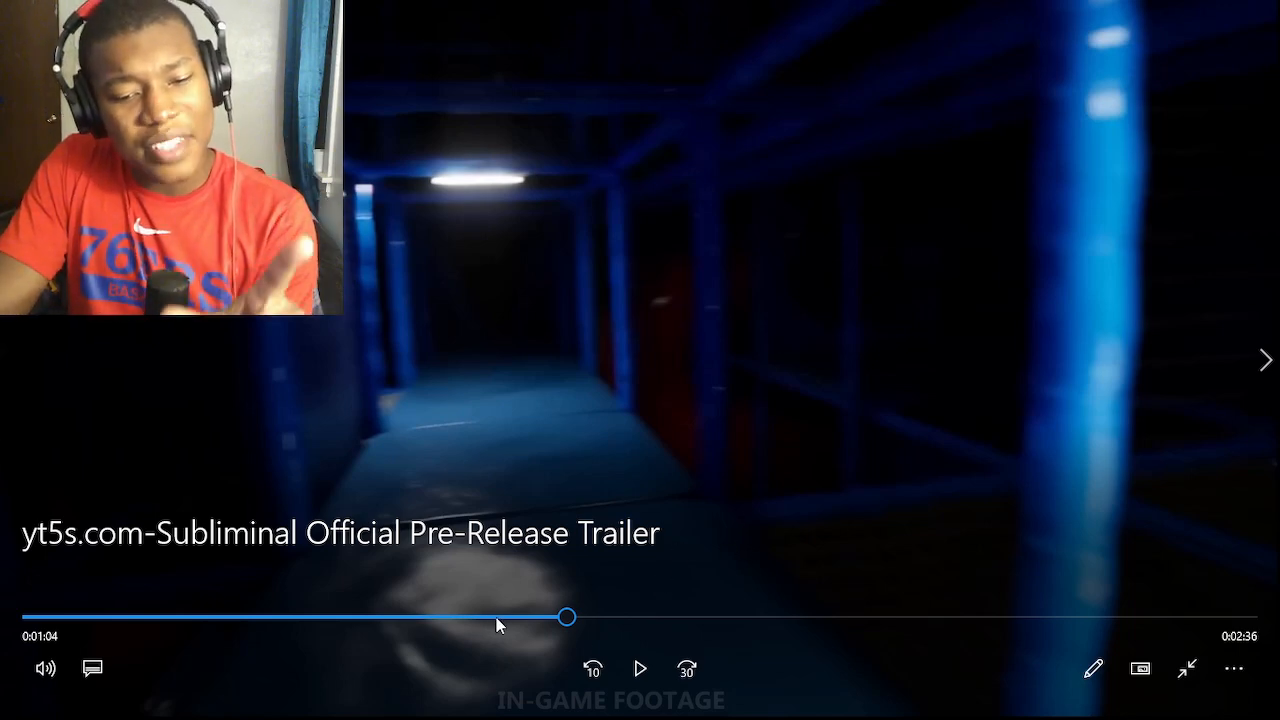
drag(568, 616, 472, 616)
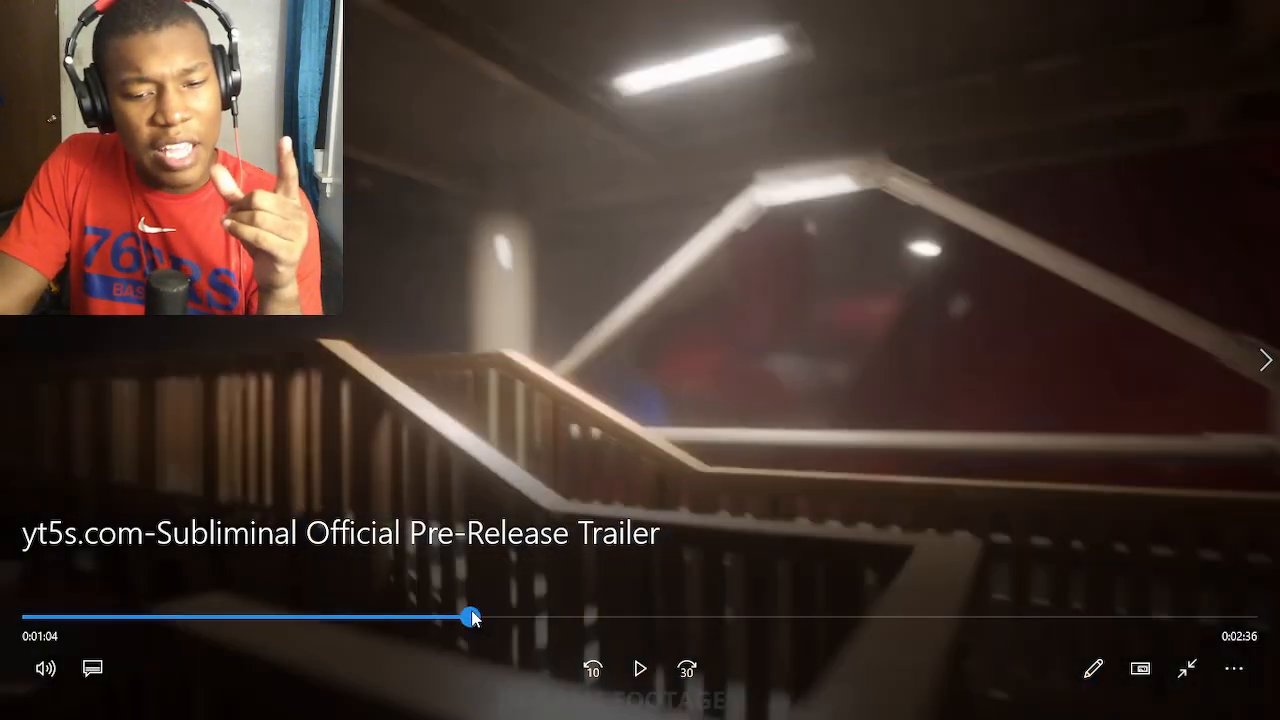
drag(472, 616, 704, 616)
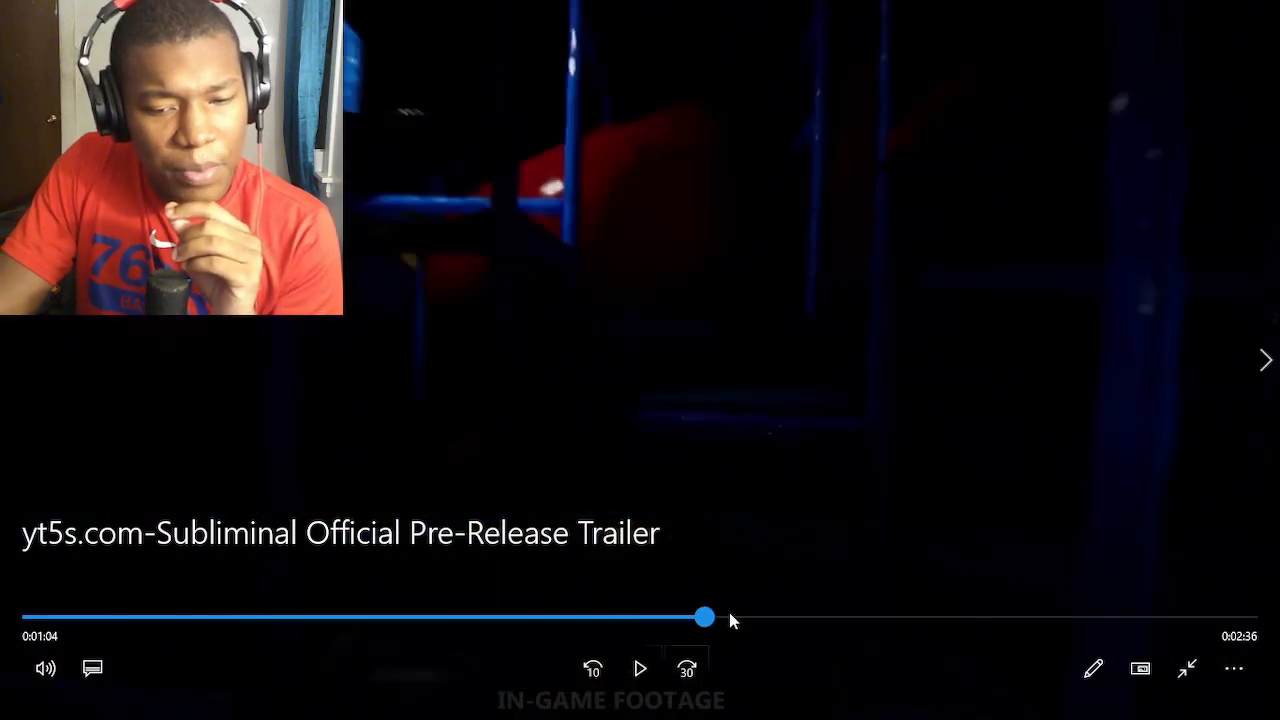
drag(704, 616, 918, 616)
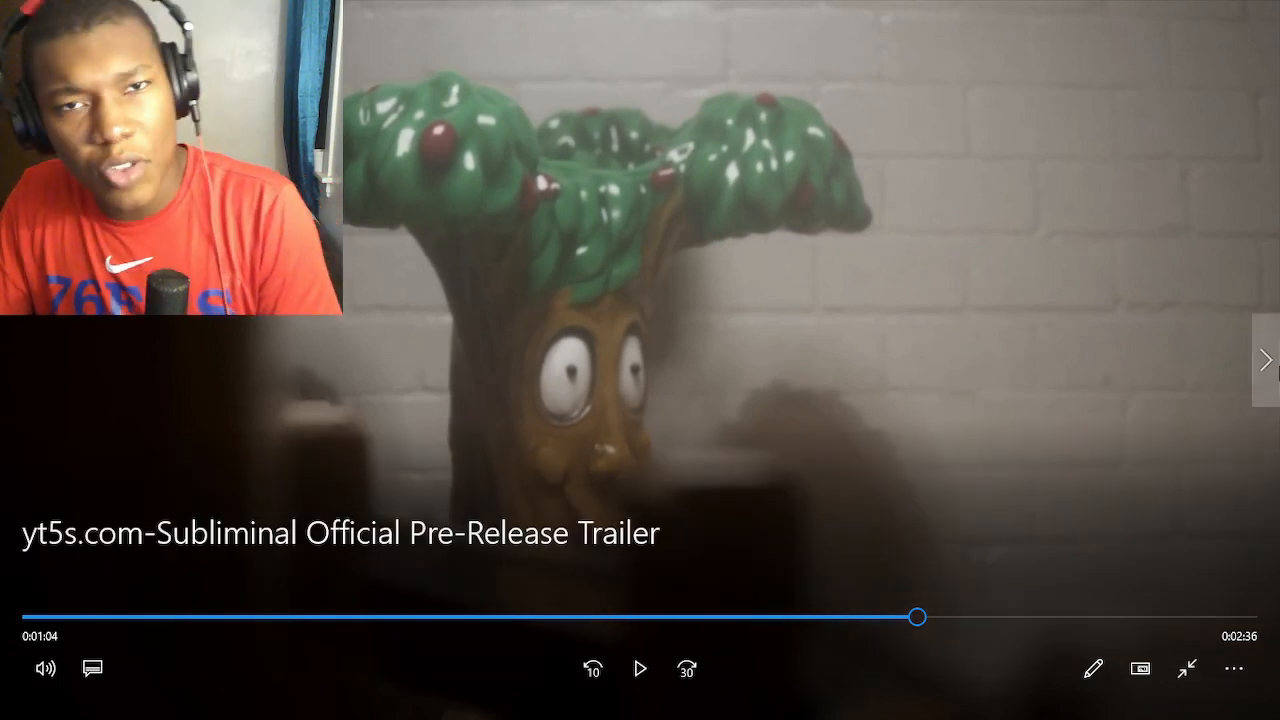
drag(916, 616, 584, 616)
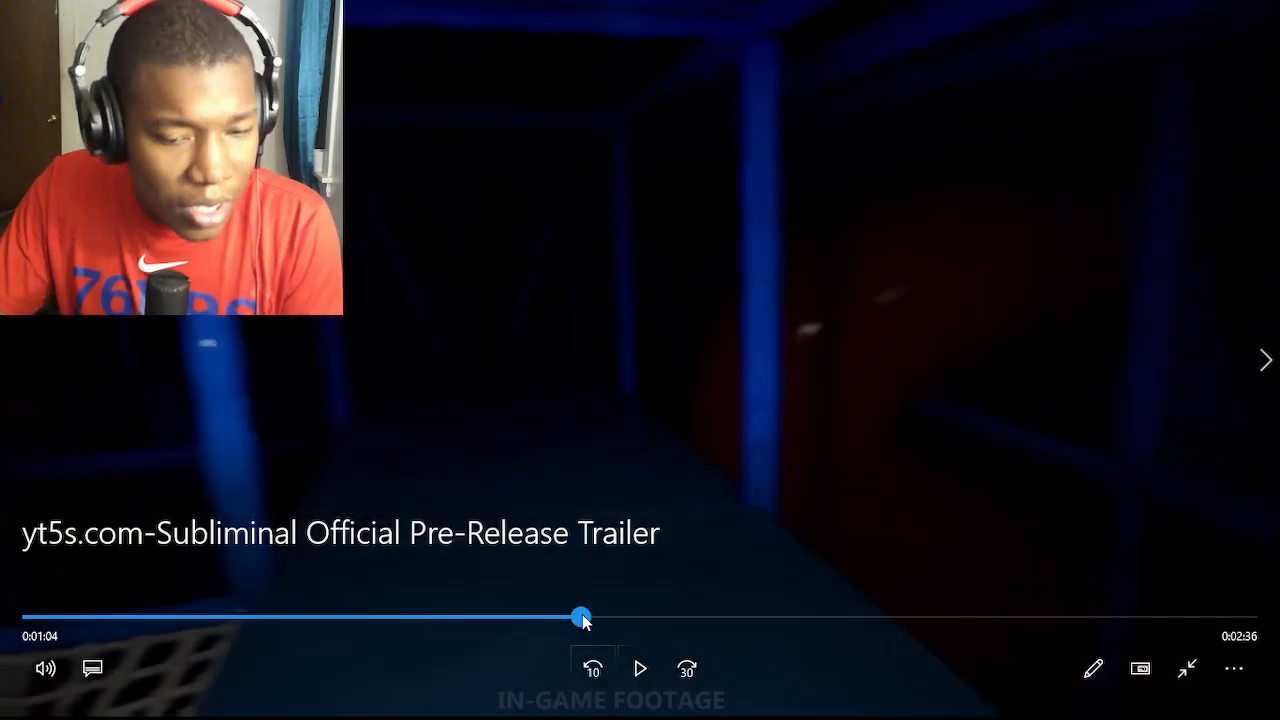